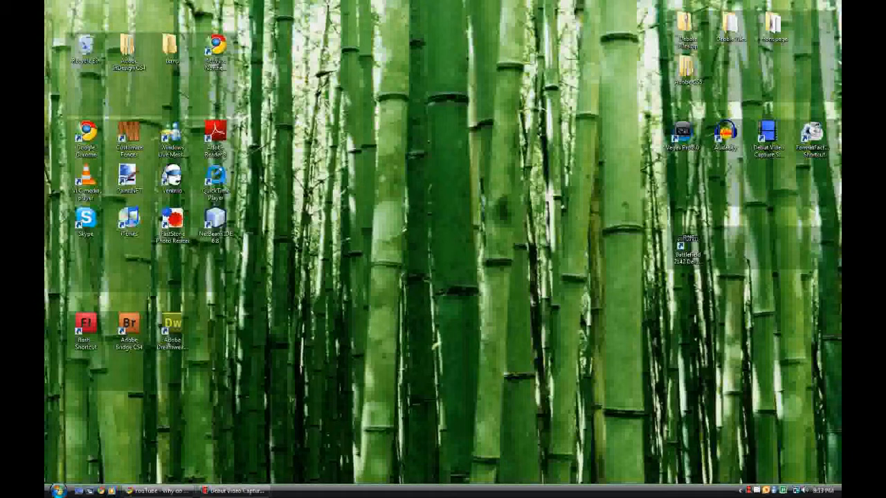
{"action": "mouse_move", "coordinate": [367, 361]}
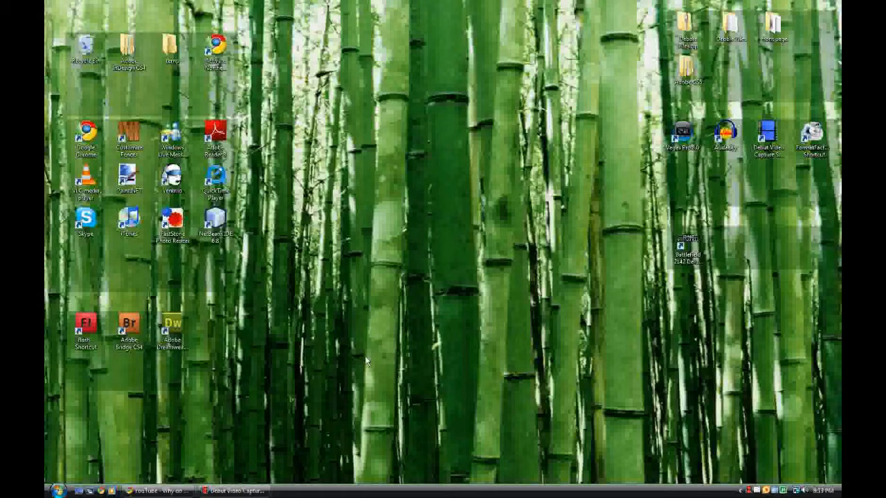
{"action": "mouse_move", "coordinate": [343, 368]}
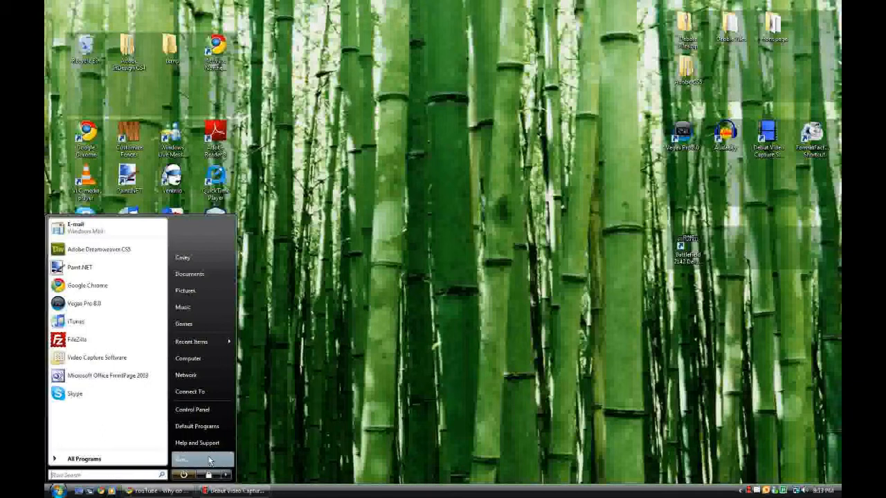
Step: Launch a Command Prompt window via the Run dialog with cmd
{"action": "left_click", "coordinate": [183, 460]}
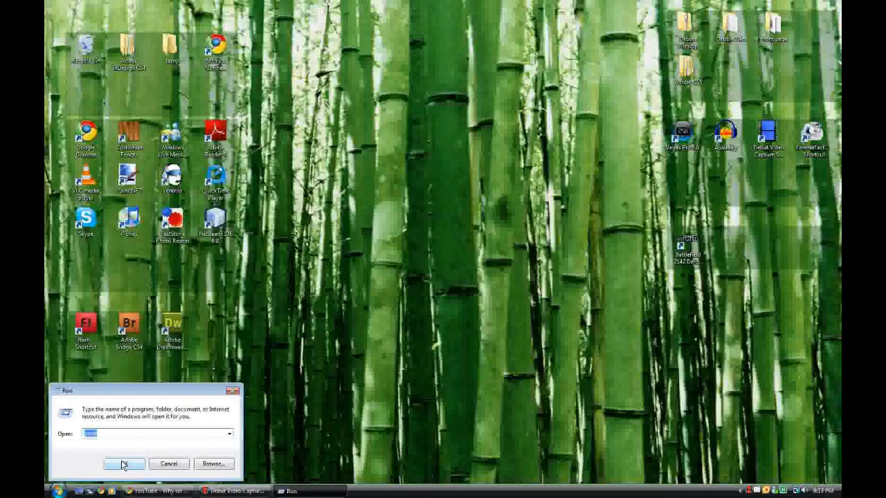
{"action": "left_click", "coordinate": [123, 463]}
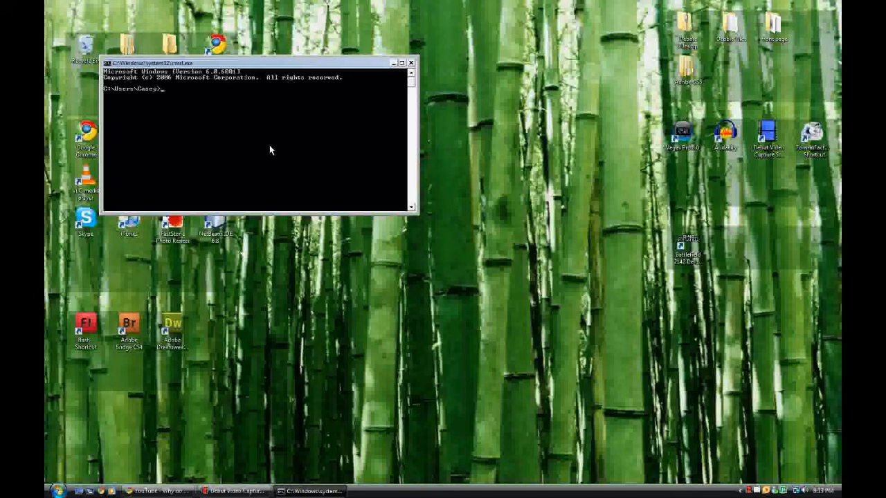
Step: Enter 'ping youtube.com' at the prompt, ready to run
{"action": "type", "text": "ping"}
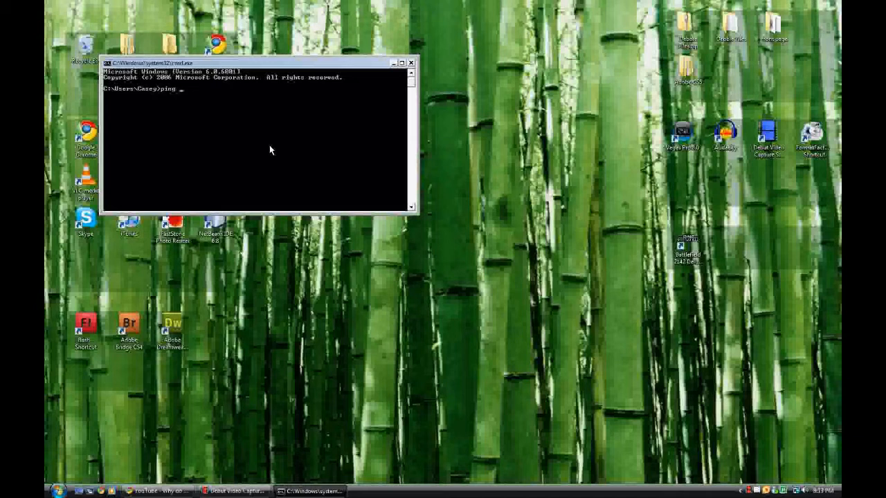
{"action": "type", "text": "youtube"}
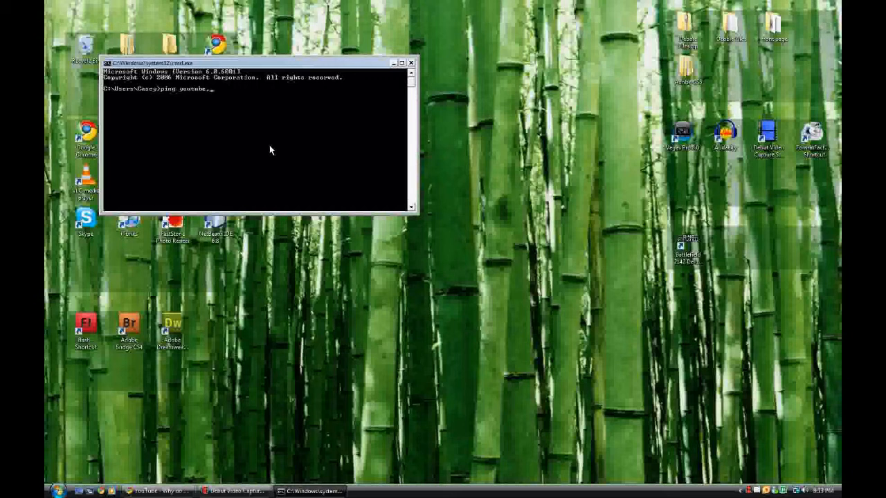
{"action": "type", "text": ".com"}
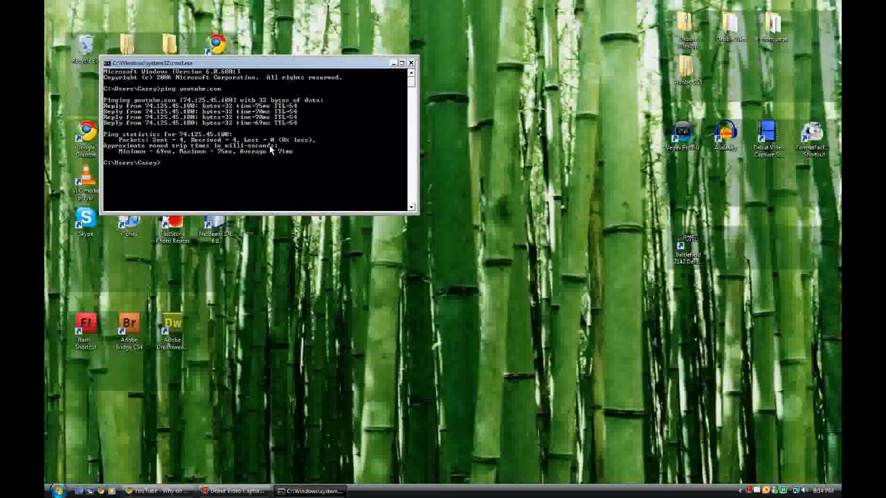
{"action": "mouse_move", "coordinate": [163, 162]}
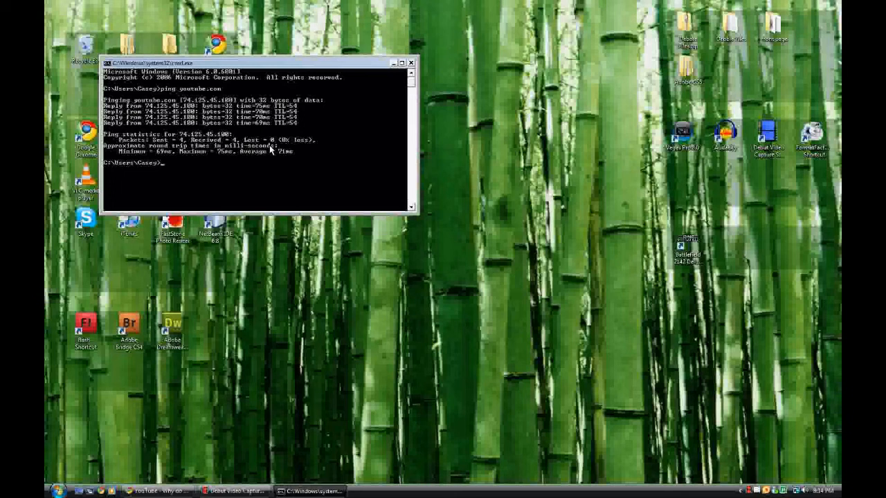